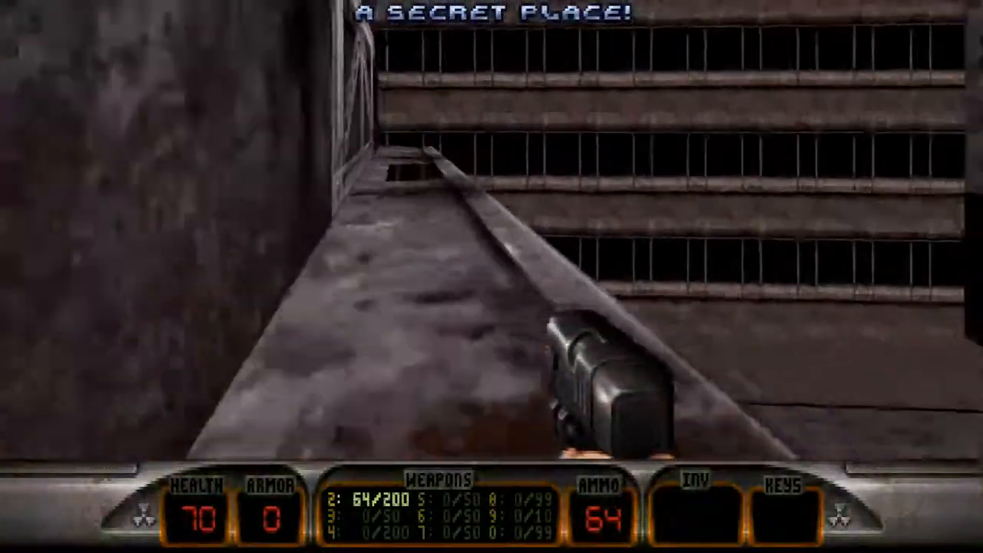
# - Exit the EDuke32 gameplay so Chrome shows the duke4.net fan site
pyautogui.press('5')
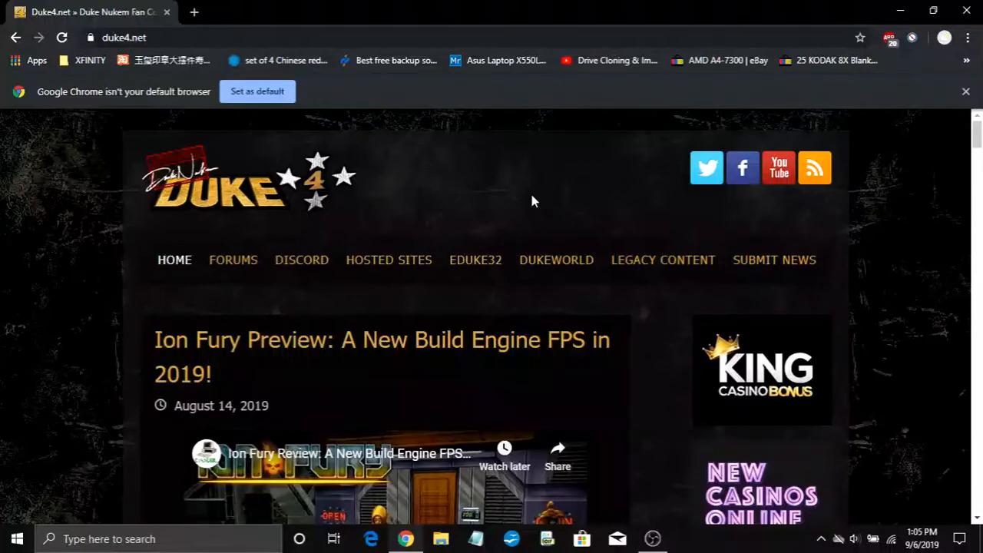
# - Download the Fixes for Duke Nukem 3D GitHub repo as a ZIP, found via the HRP downloads page
pyautogui.click(389, 259)
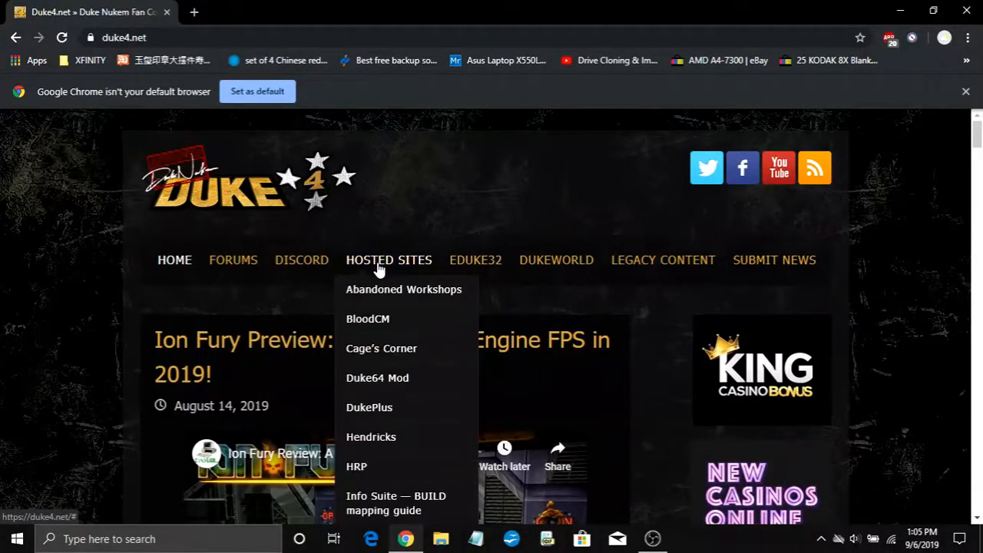
pyautogui.moveTo(360, 466)
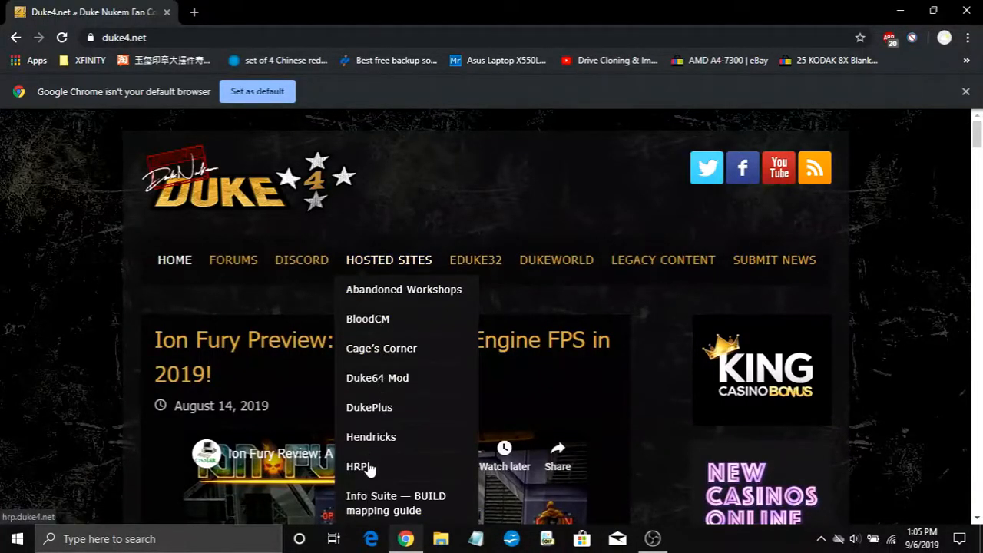
pyautogui.click(354, 466)
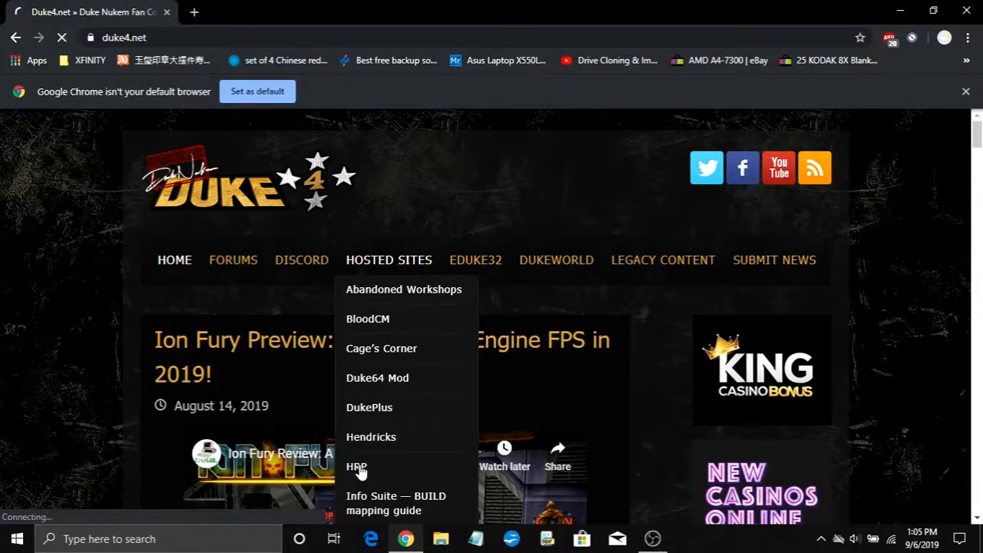
pyautogui.click(357, 466)
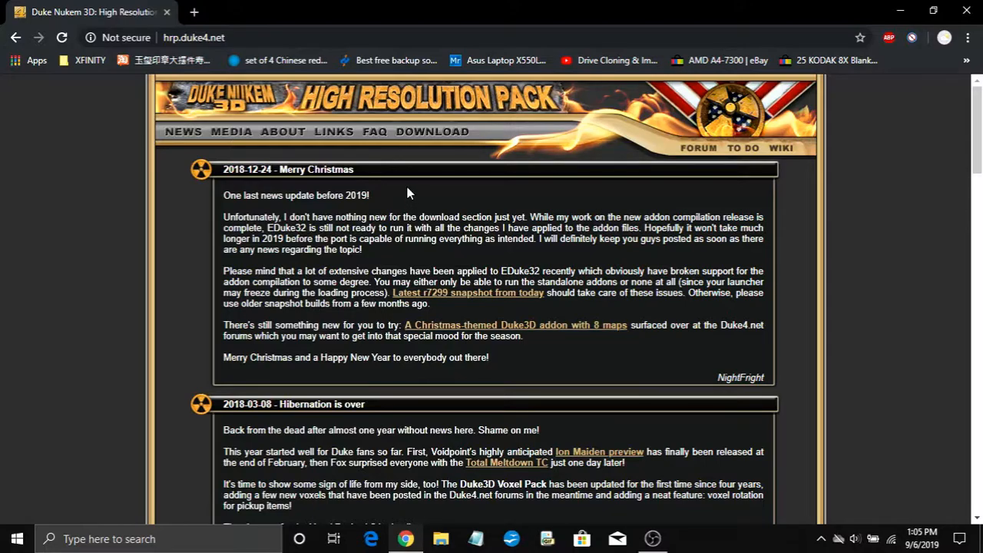
pyautogui.click(433, 131)
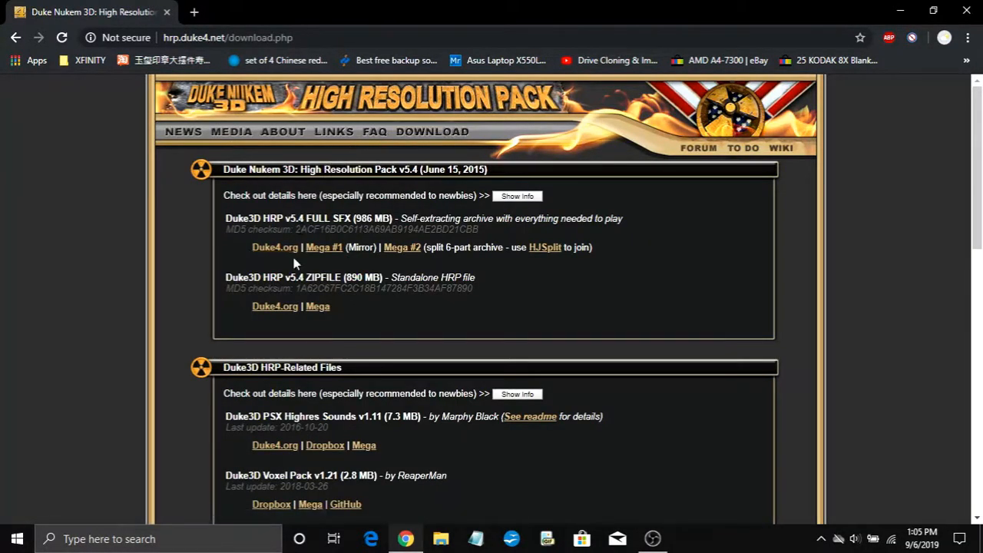
pyautogui.scroll(-3)
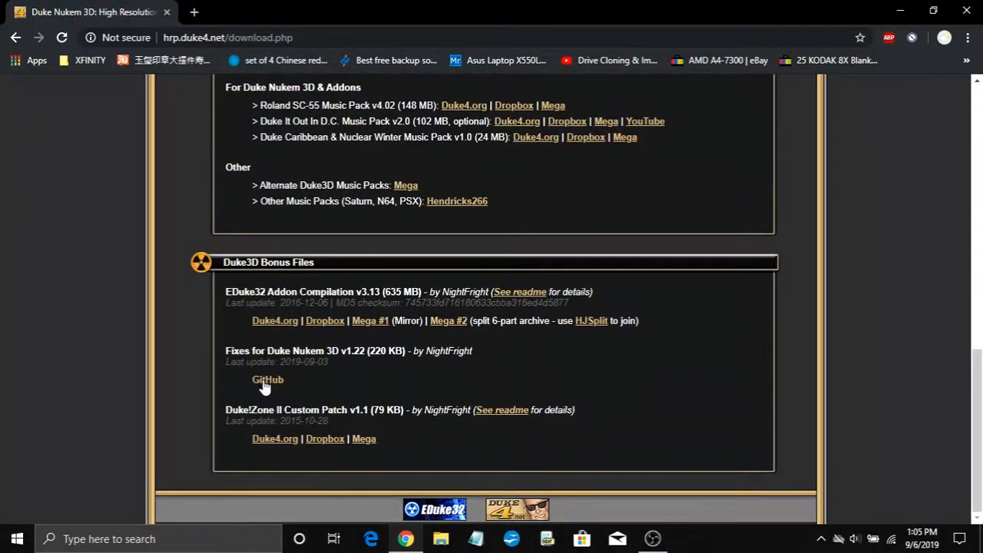
pyautogui.click(267, 380)
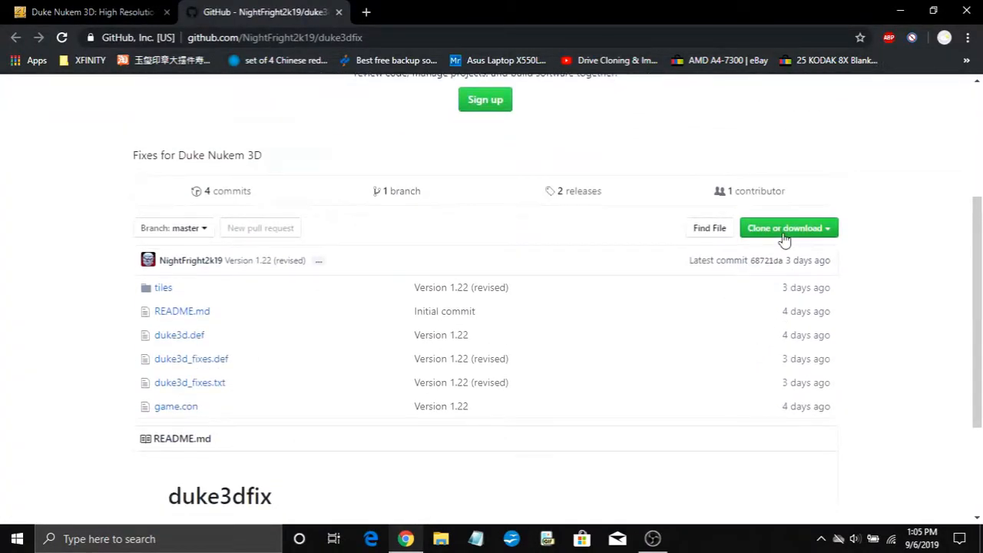
pyautogui.click(787, 228)
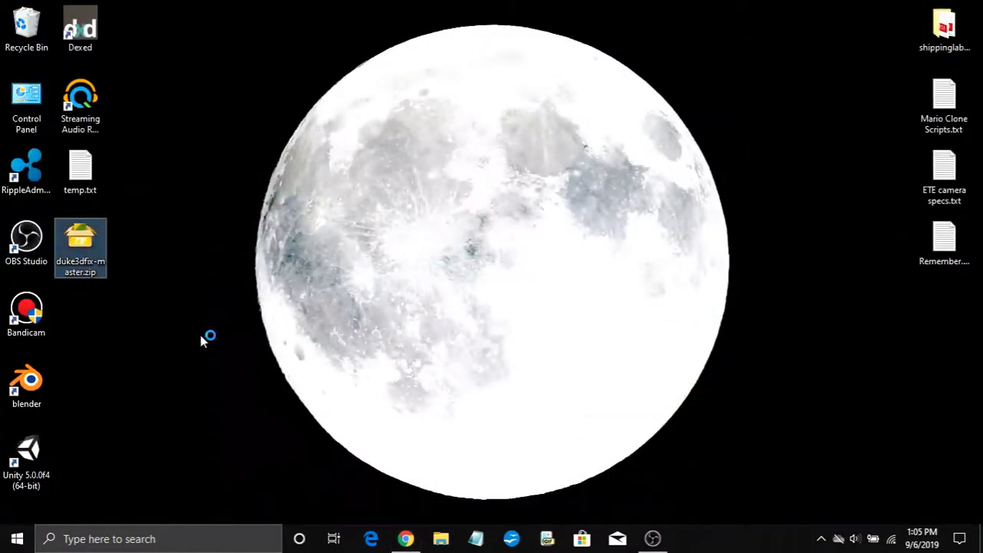
# - Extract the downloaded fixes archive and open the duke3dfix-master folder
pyautogui.doubleClick(80, 247)
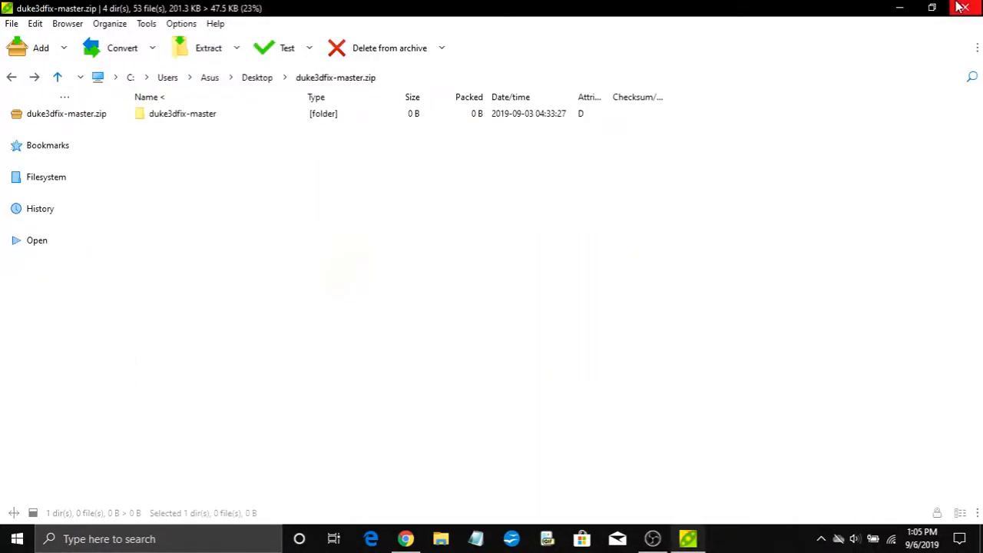
pyautogui.click(969, 7)
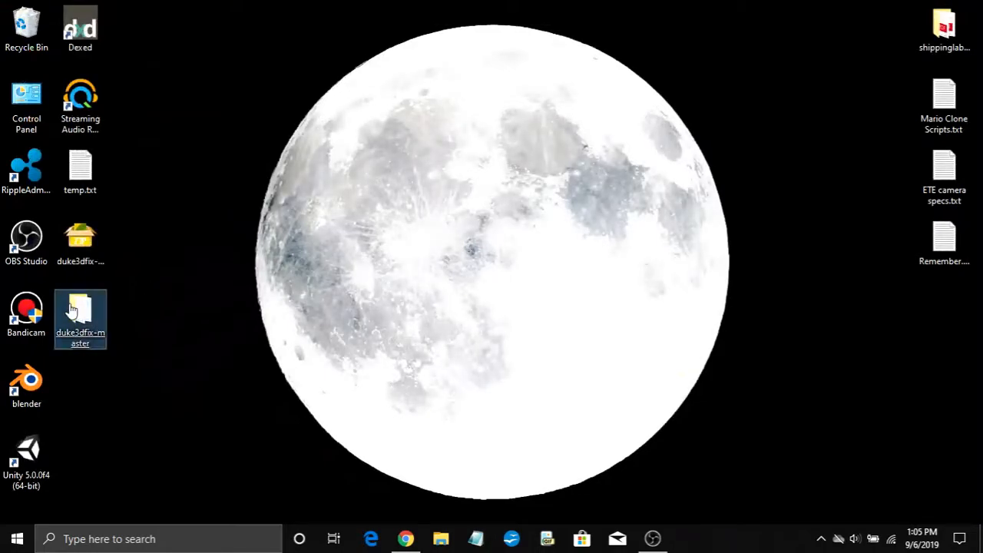
pyautogui.doubleClick(80, 311)
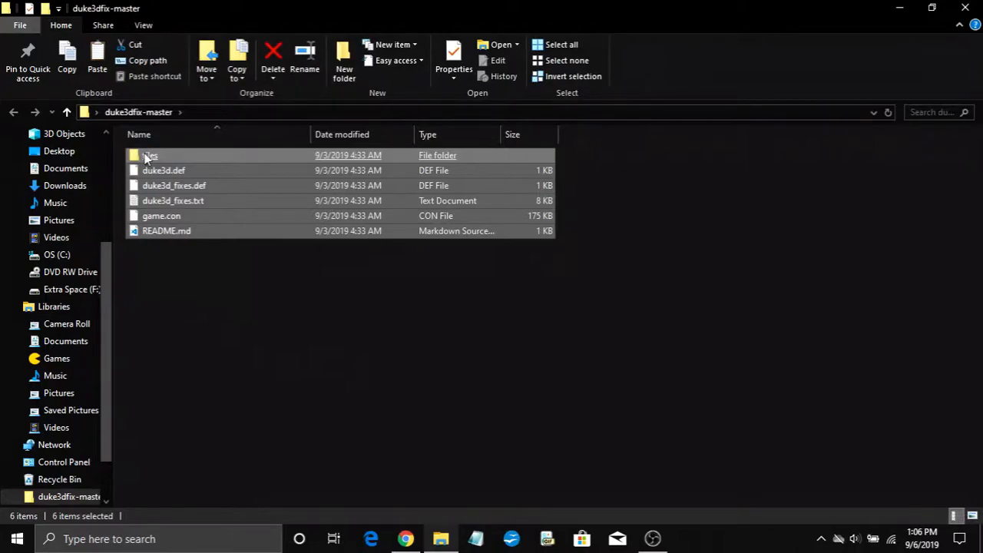
# - Pack all the fix files into duke3dfix-master.zip using 7-Zip's Add to archive
pyautogui.rightClick(150, 155)
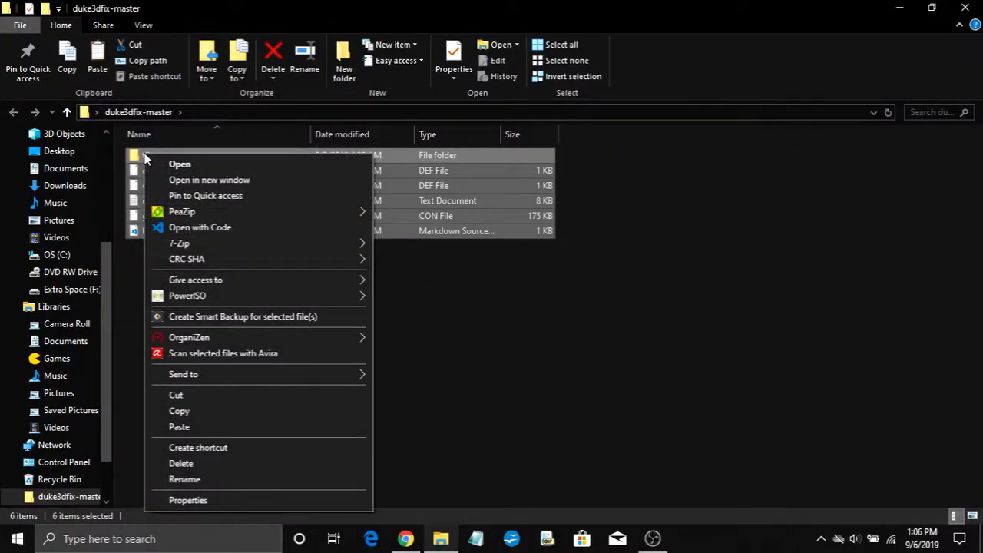
pyautogui.moveTo(179, 243)
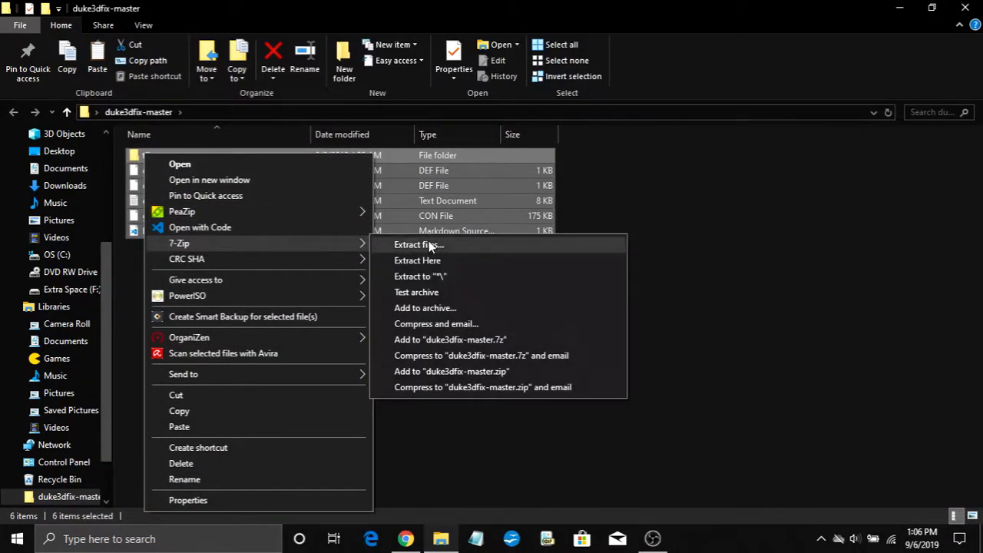
pyautogui.moveTo(432, 308)
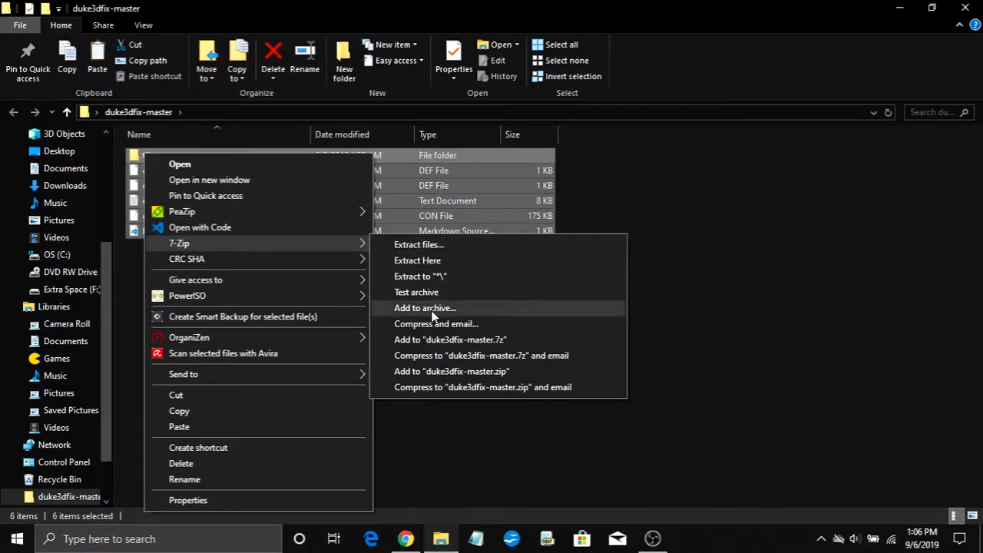
pyautogui.click(424, 307)
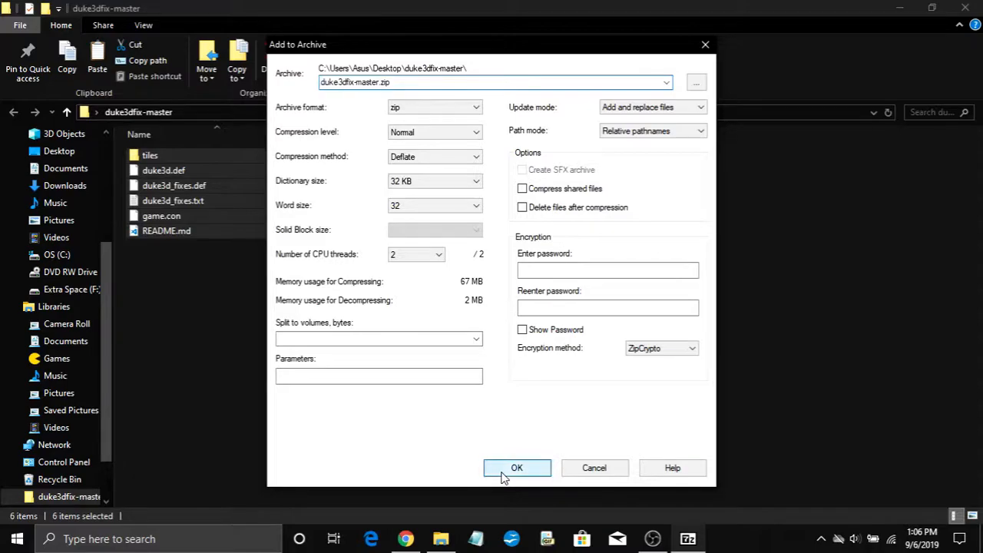
pyautogui.click(516, 467)
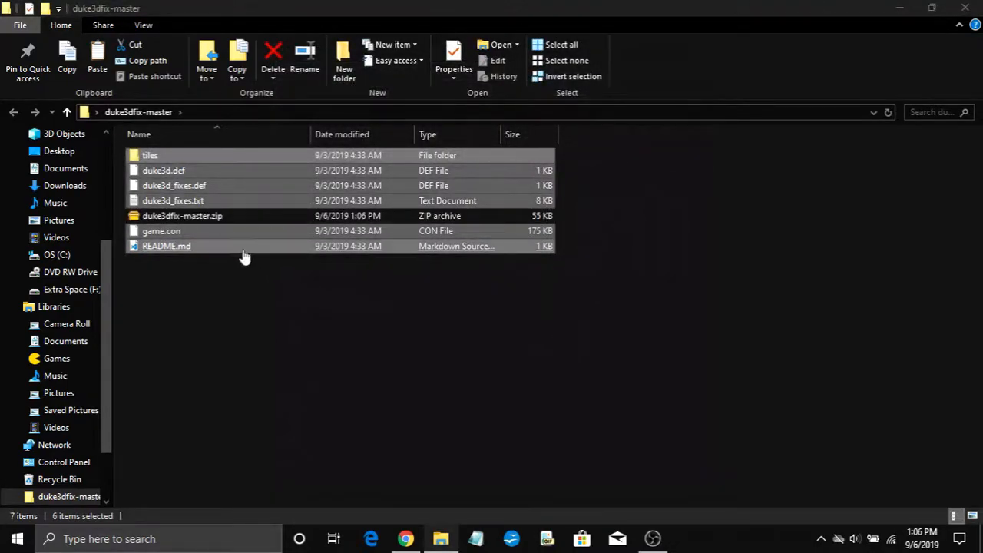
# - Paste duke3dfix-master.zip into F:\PCG\DUKE3D\autoload, replacing the old copy, then view DUKE3D
pyautogui.rightClick(182, 216)
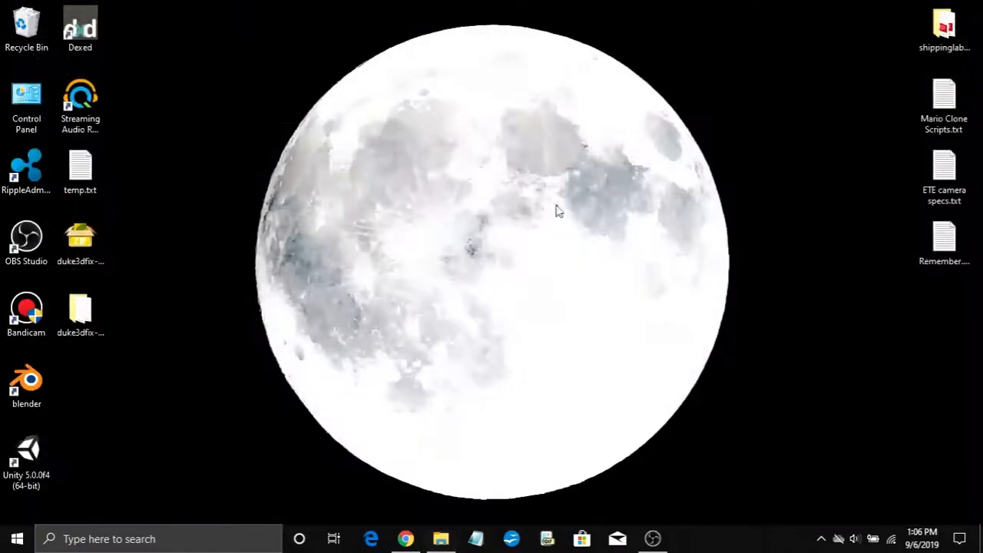
pyautogui.click(439, 538)
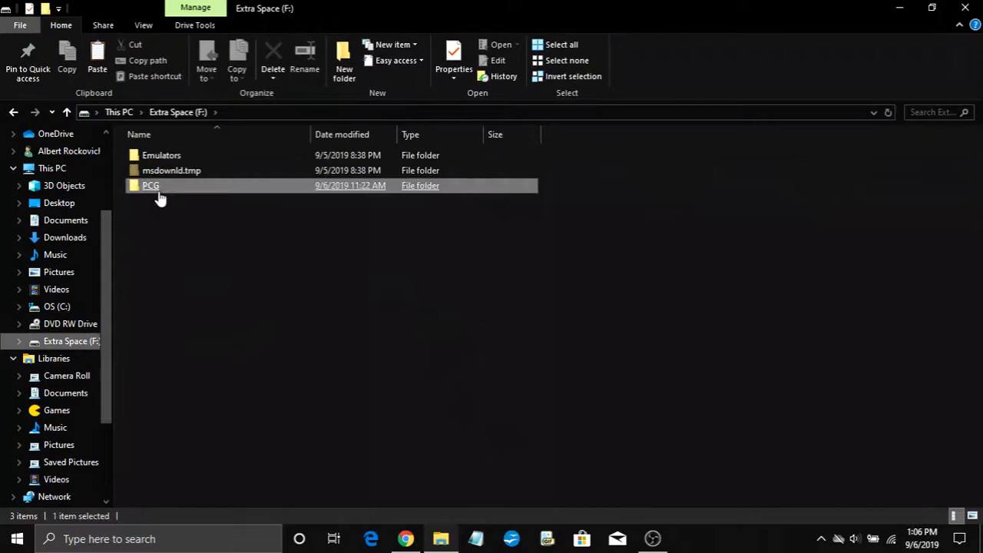
pyautogui.doubleClick(150, 185)
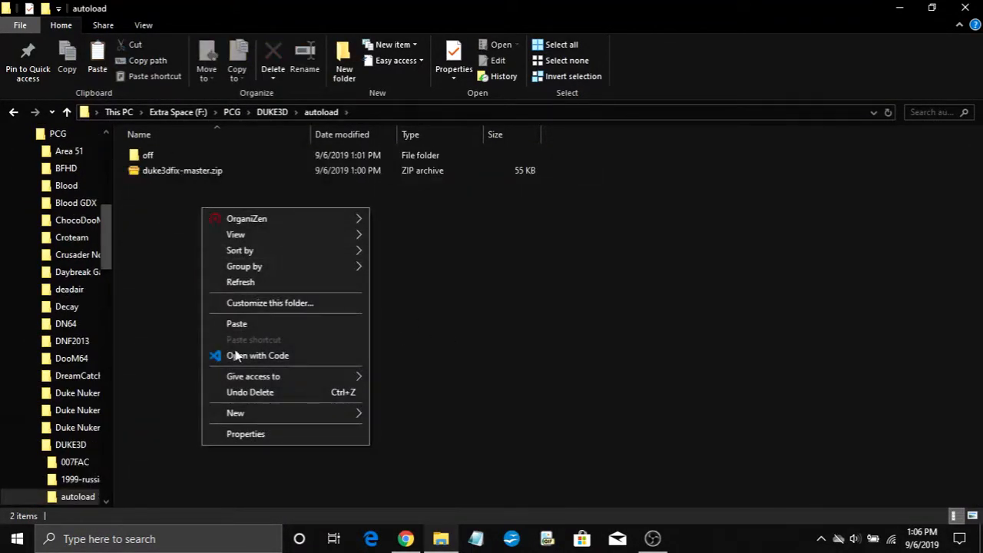
pyautogui.click(182, 169)
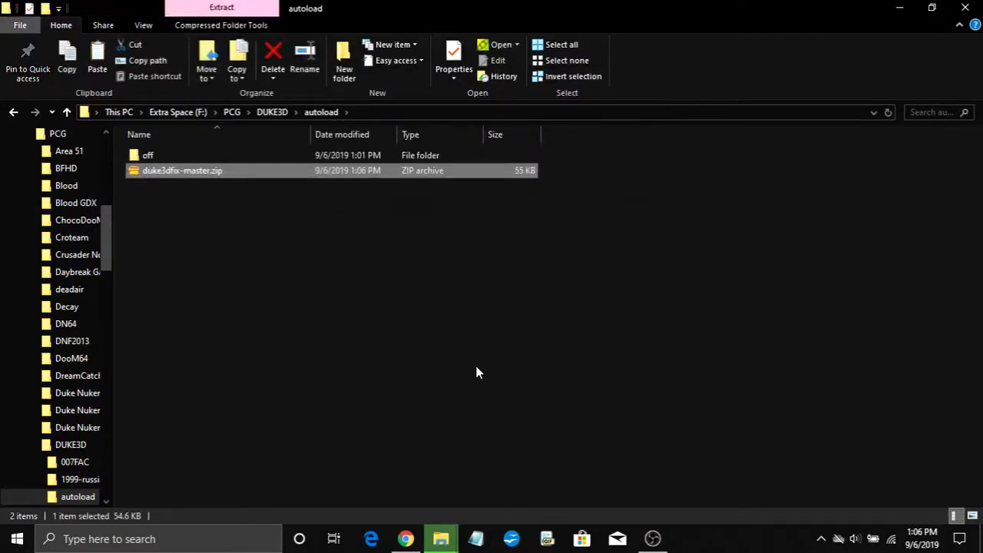
pyautogui.click(272, 111)
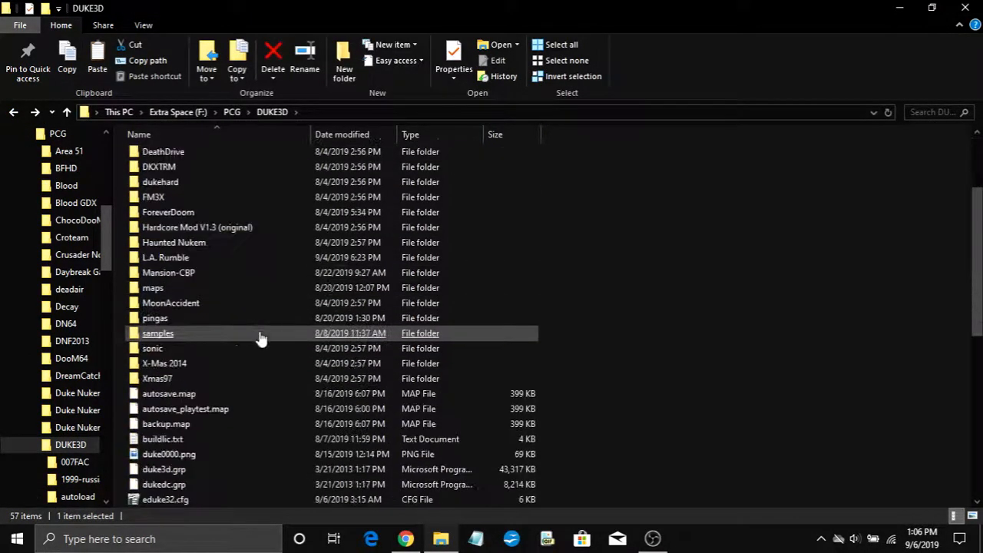
pyautogui.scroll(-3)
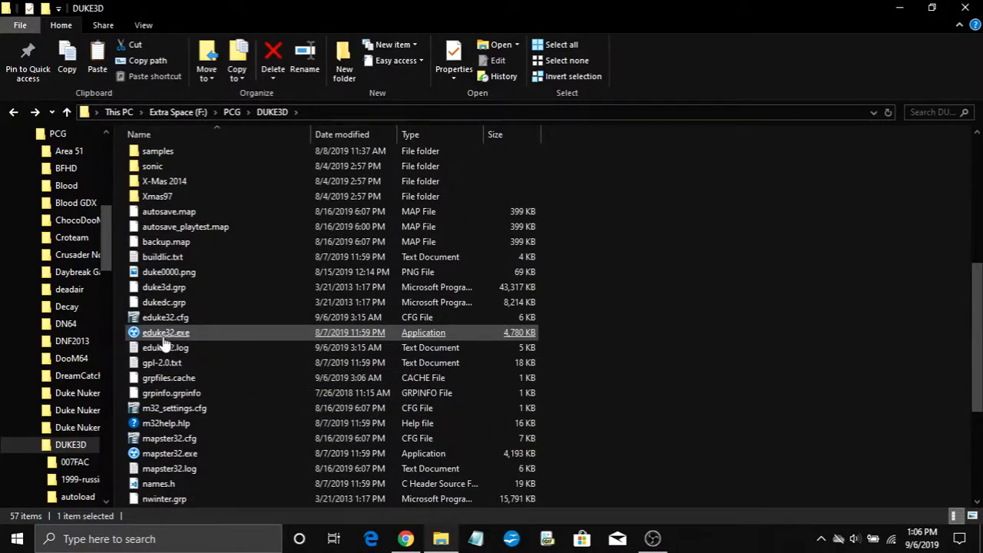
# - Launch eduke32.exe with autoload enabled and start a New Game on Come Get Some
pyautogui.doubleClick(166, 331)
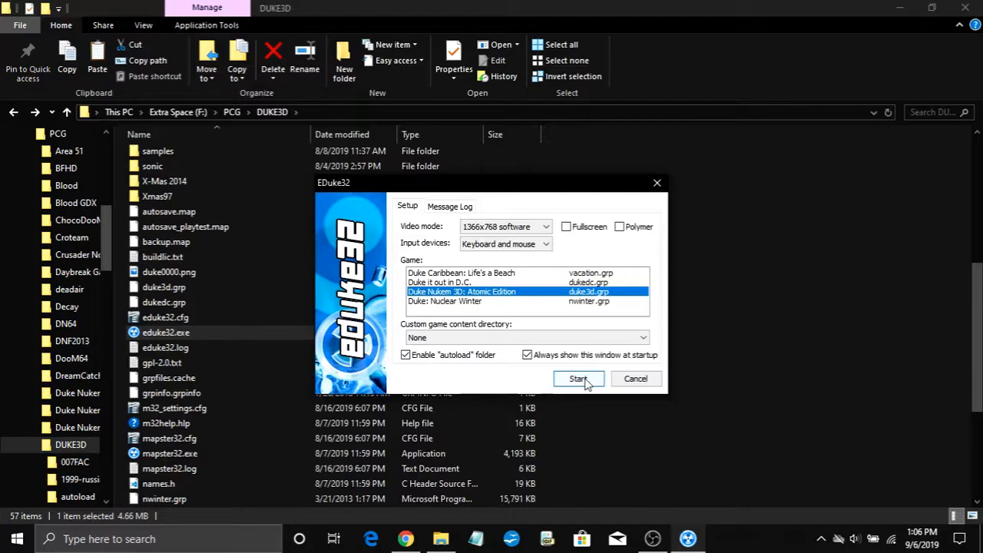
pyautogui.click(579, 379)
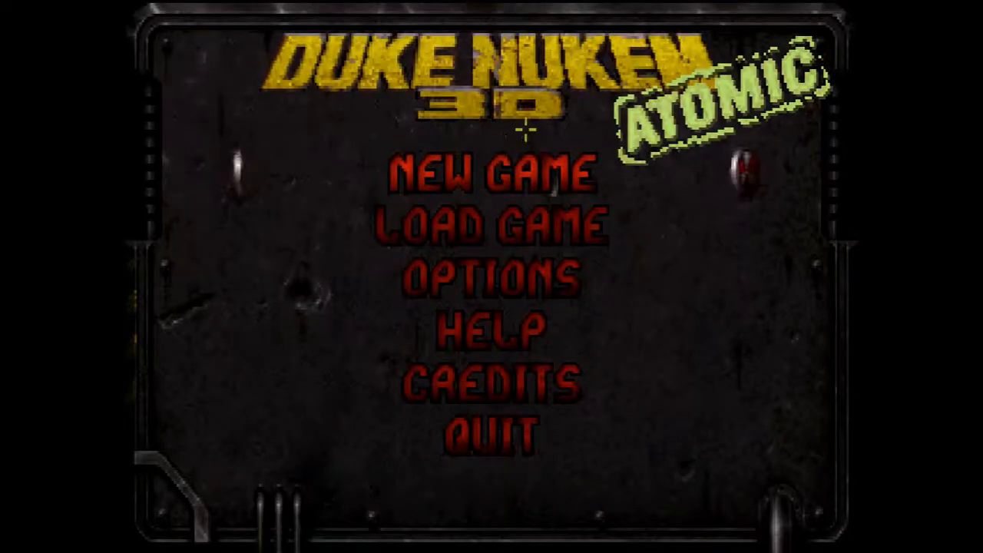
pyautogui.click(497, 178)
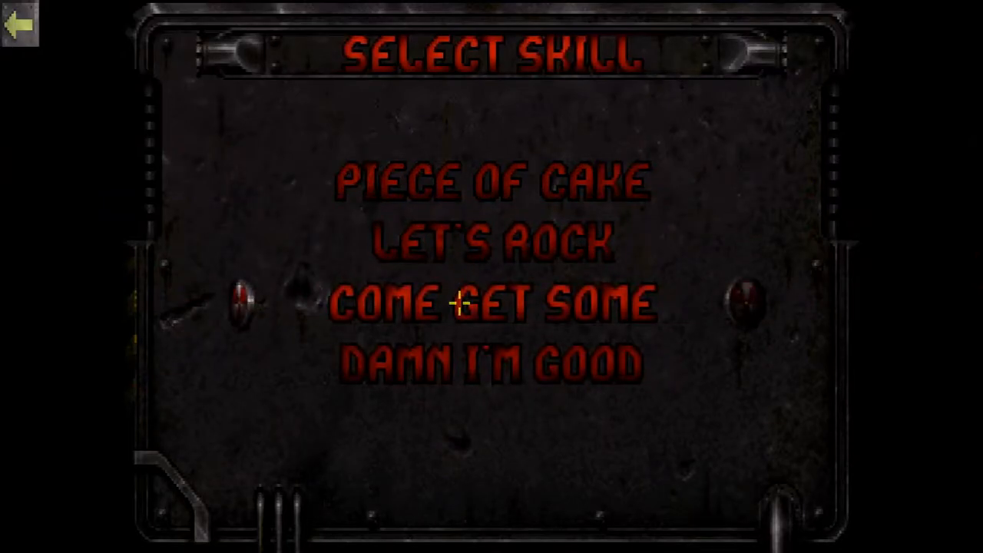
pyautogui.click(495, 311)
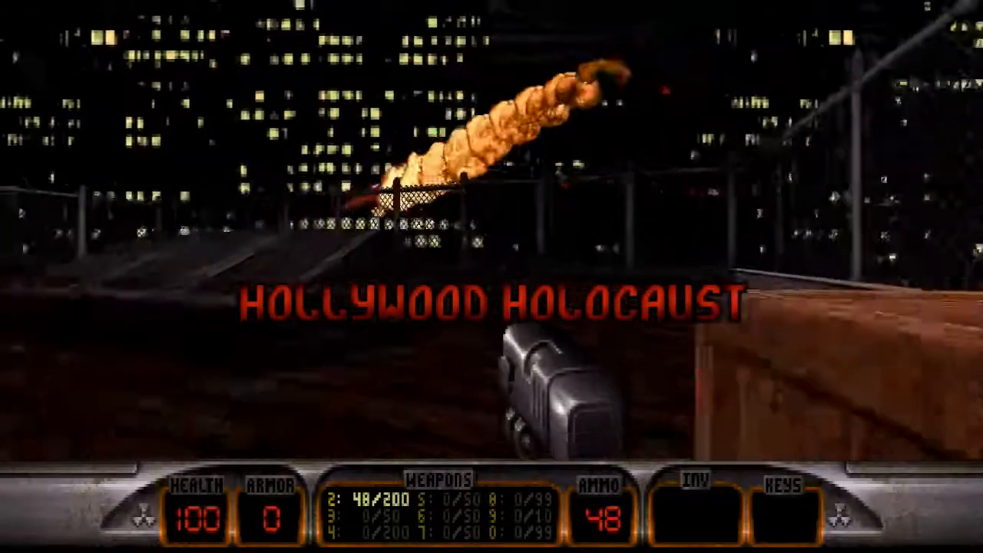